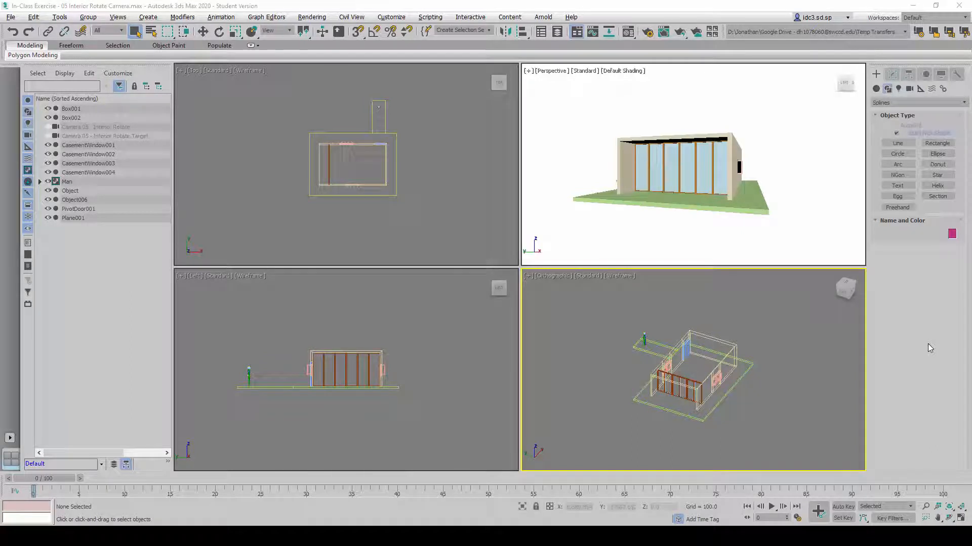
{"action": "mouse_move", "coordinate": [937, 358]}
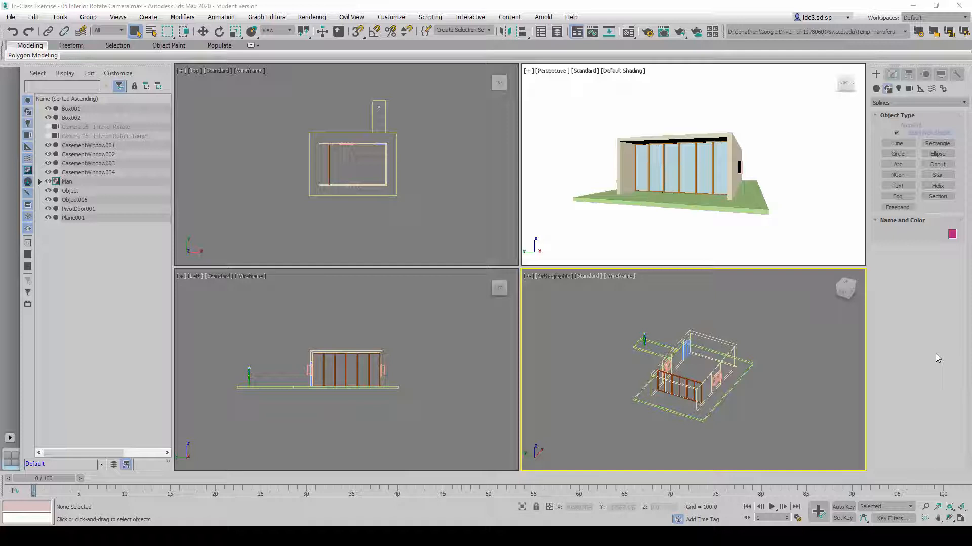
{"action": "mouse_move", "coordinate": [934, 354]}
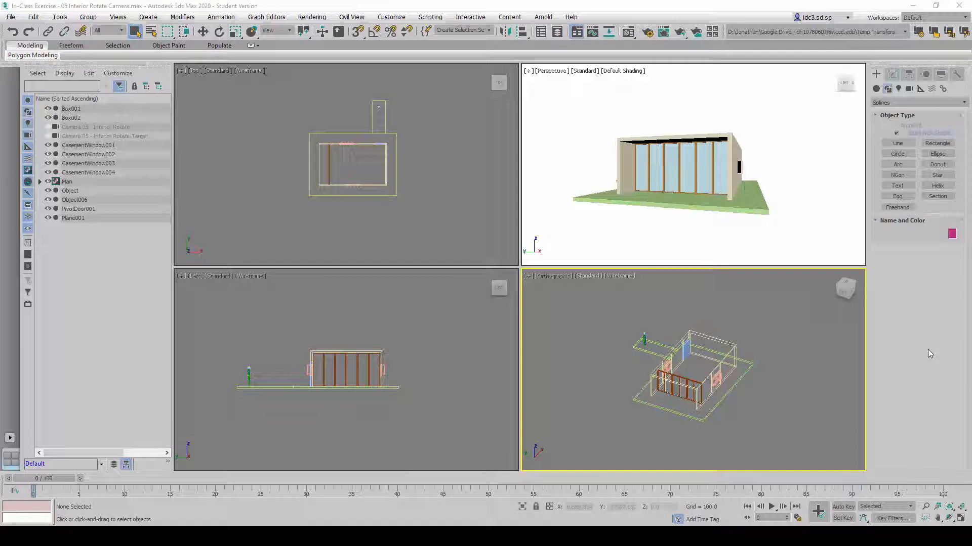
- Show the Cameras category in the Create panel with the Top viewport maximized
{"action": "left_click", "coordinate": [456, 224]}
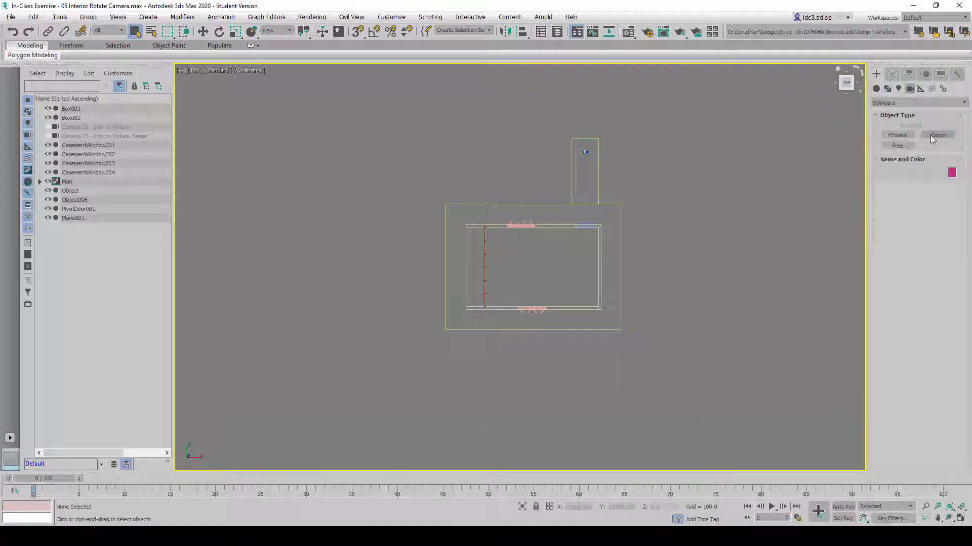
- Create a target camera inside the room in the Top view and give it a 20 mm lens
{"action": "left_click", "coordinate": [938, 136]}
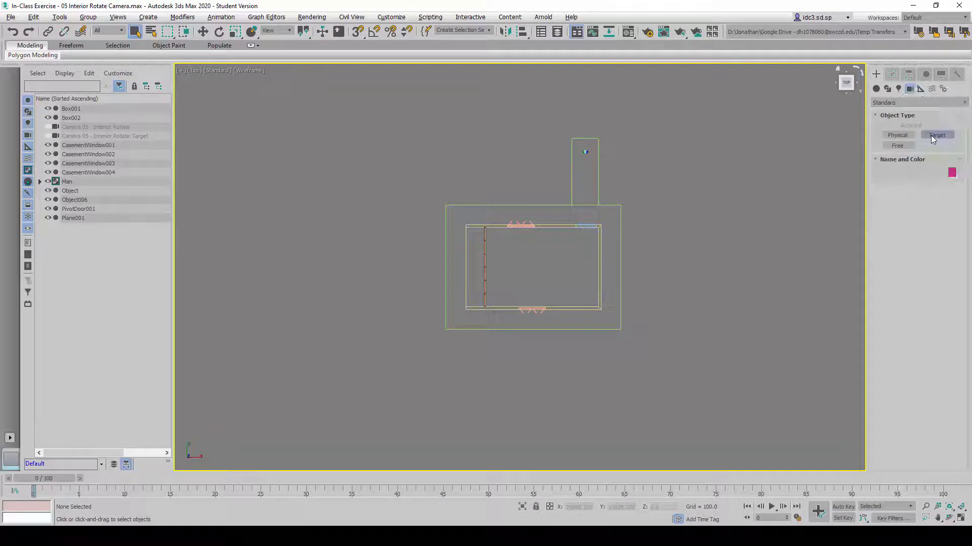
{"action": "left_click", "coordinate": [937, 135]}
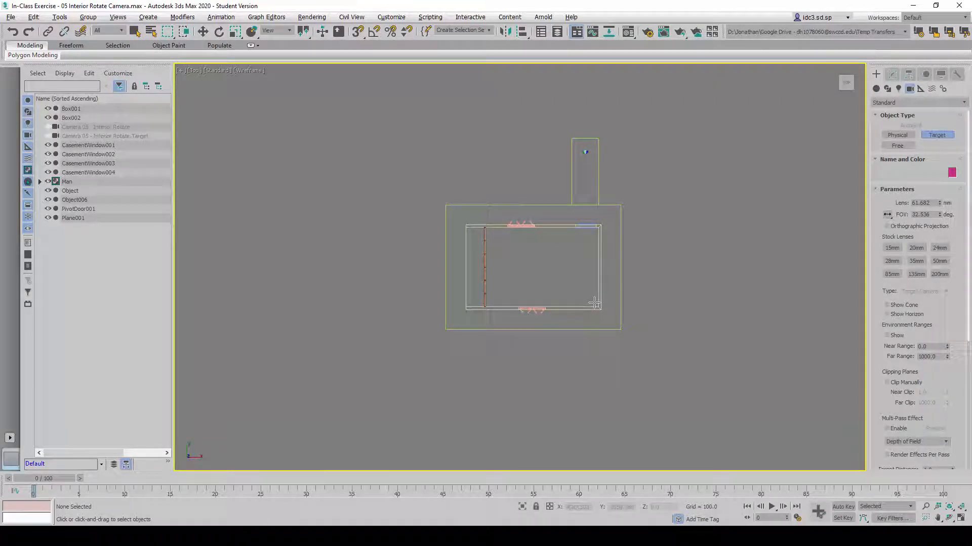
{"action": "left_click", "coordinate": [585, 304]}
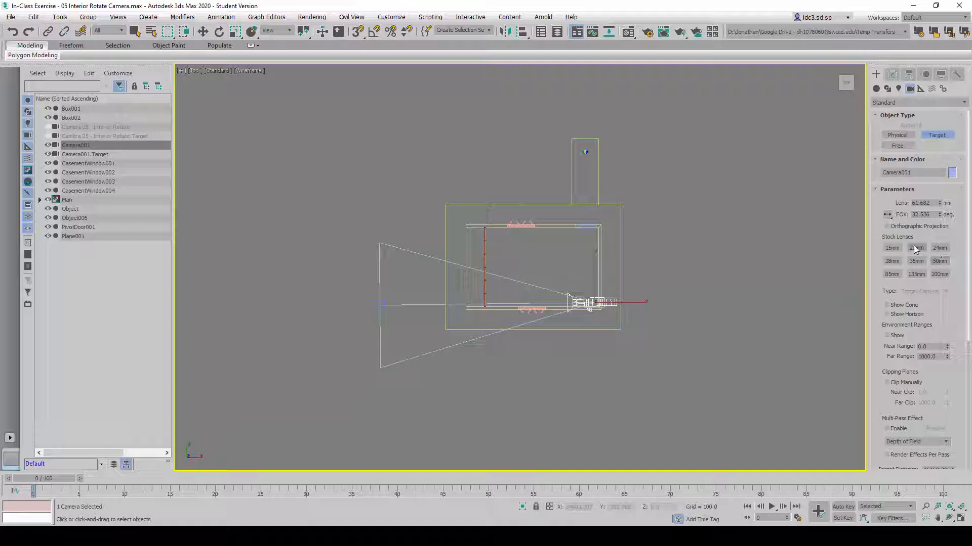
{"action": "left_click", "coordinate": [916, 248]}
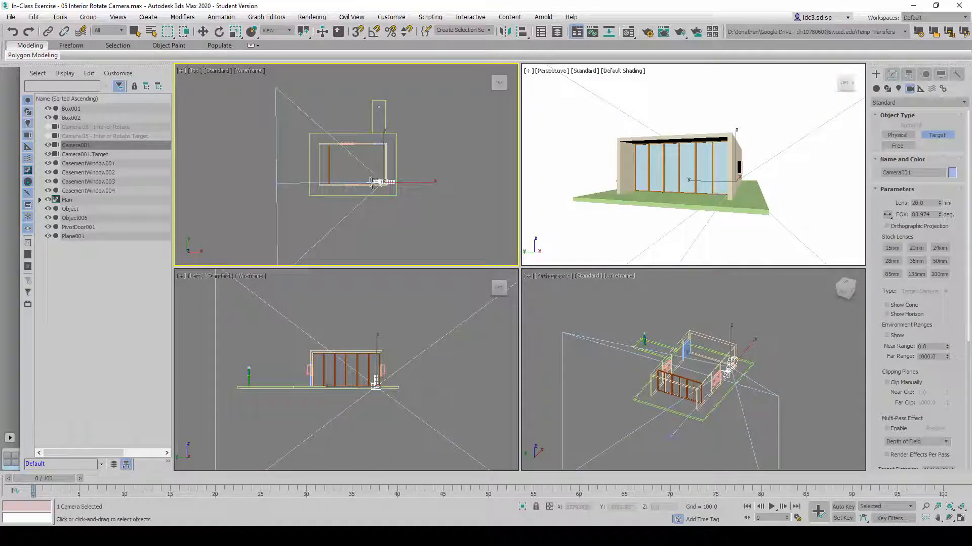
- Switch the Perspective viewport to Camera001's view, then make the Top viewport active
{"action": "left_click", "coordinate": [570, 164]}
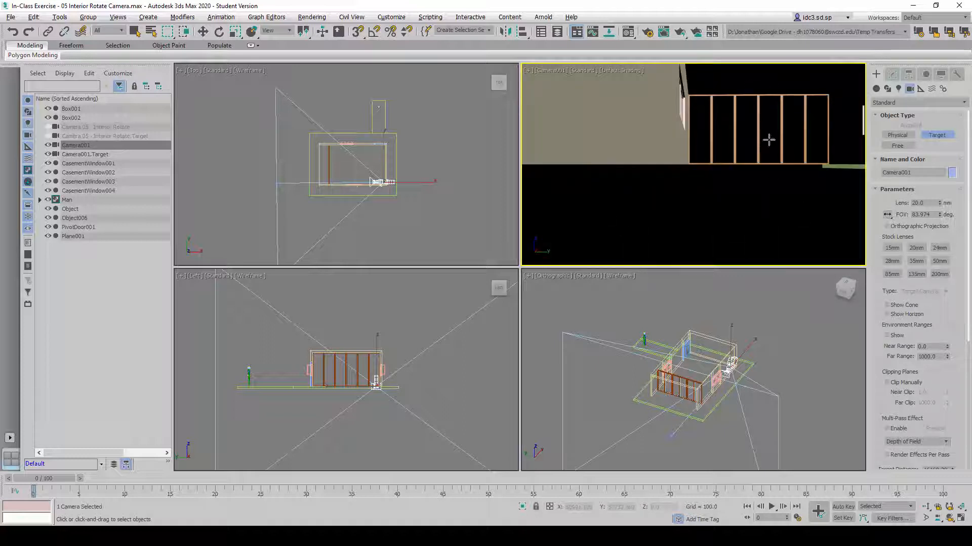
{"action": "mouse_move", "coordinate": [624, 154]}
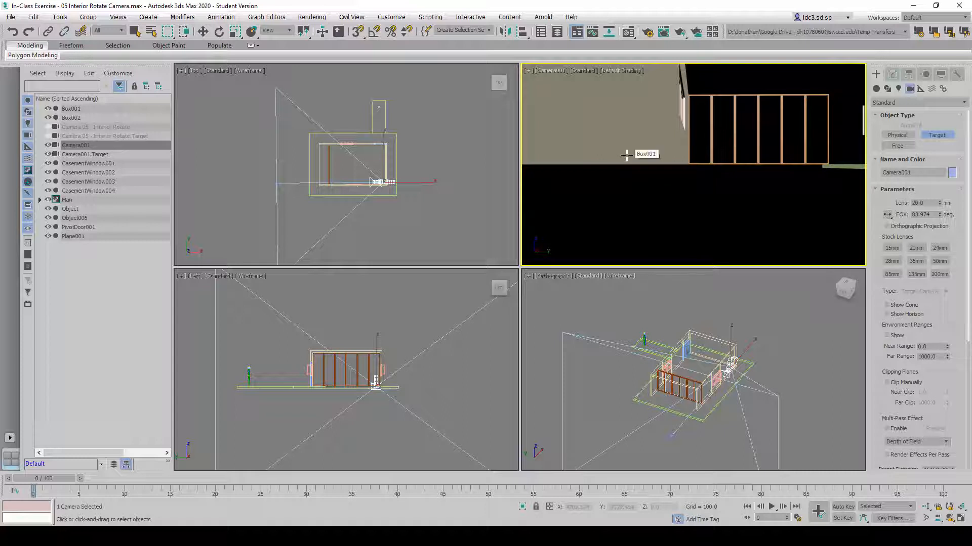
{"action": "mouse_move", "coordinate": [638, 201]}
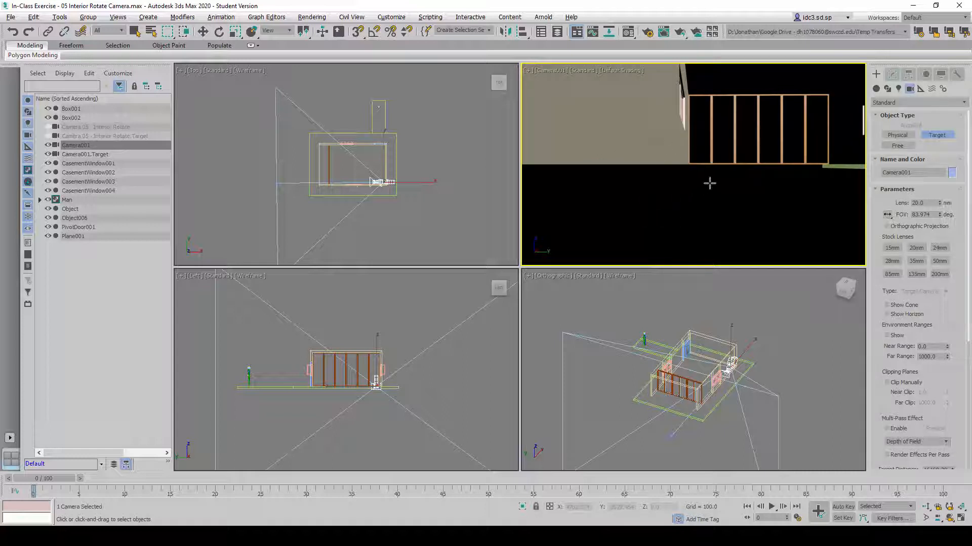
{"action": "mouse_move", "coordinate": [672, 171]}
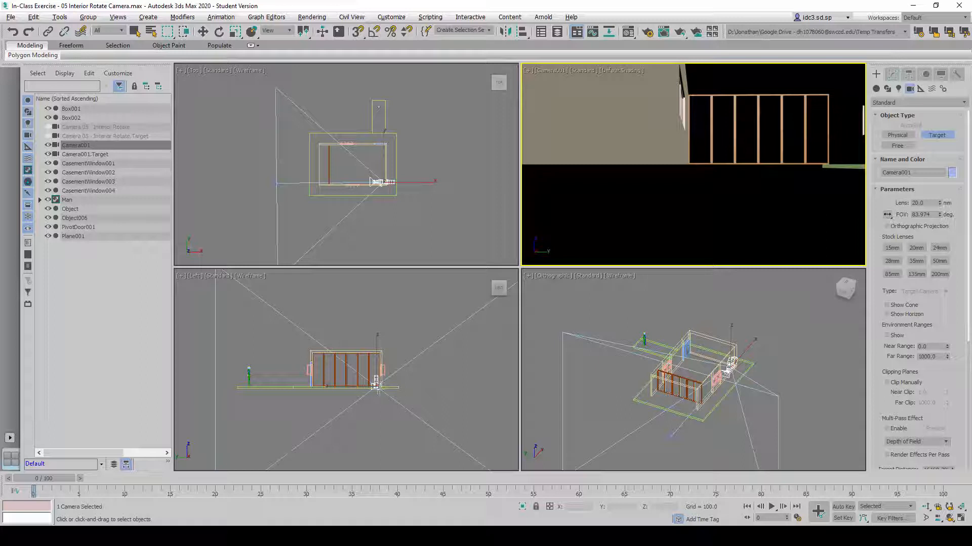
{"action": "mouse_move", "coordinate": [375, 389]}
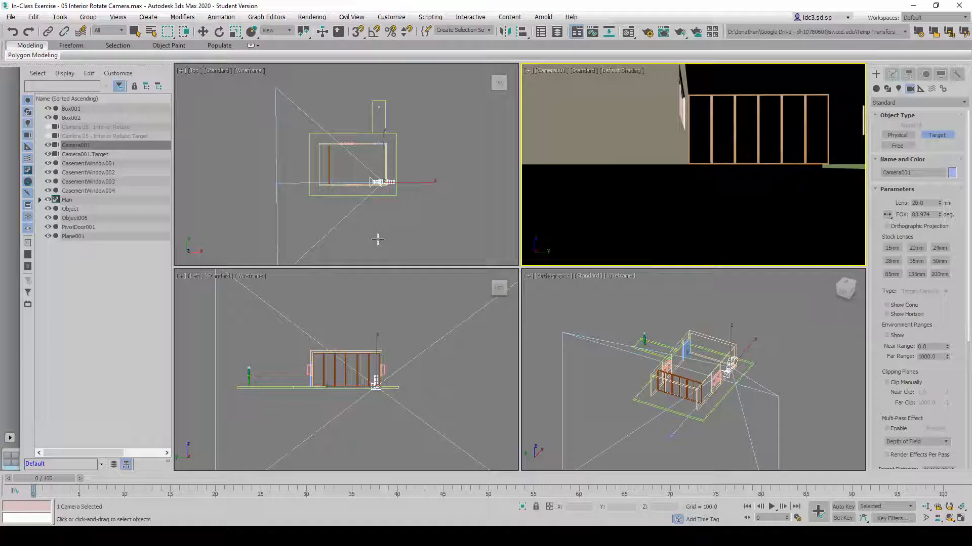
{"action": "left_click", "coordinate": [292, 193]}
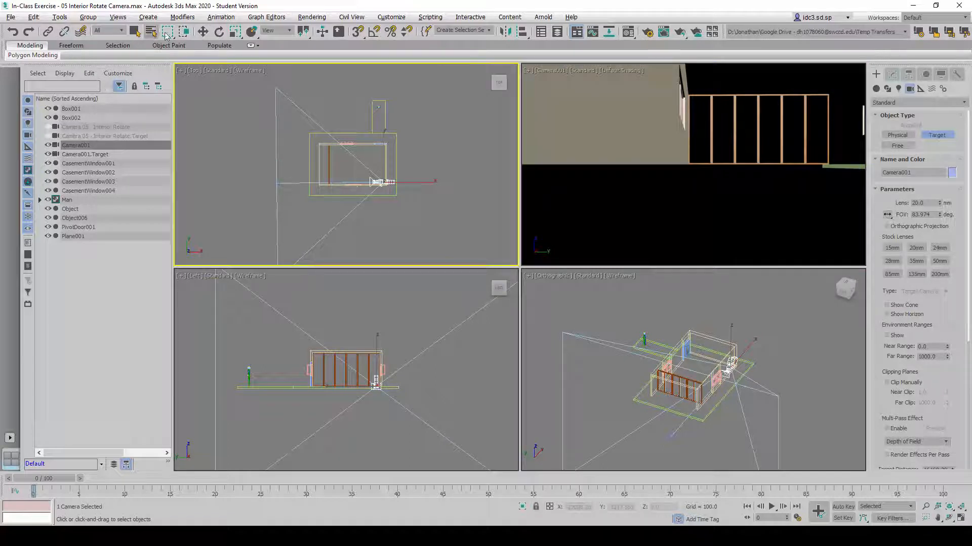
- Raise Camera001 and its target by a Z offset of 15 using Move Transform Type-In
{"action": "left_click", "coordinate": [201, 31]}
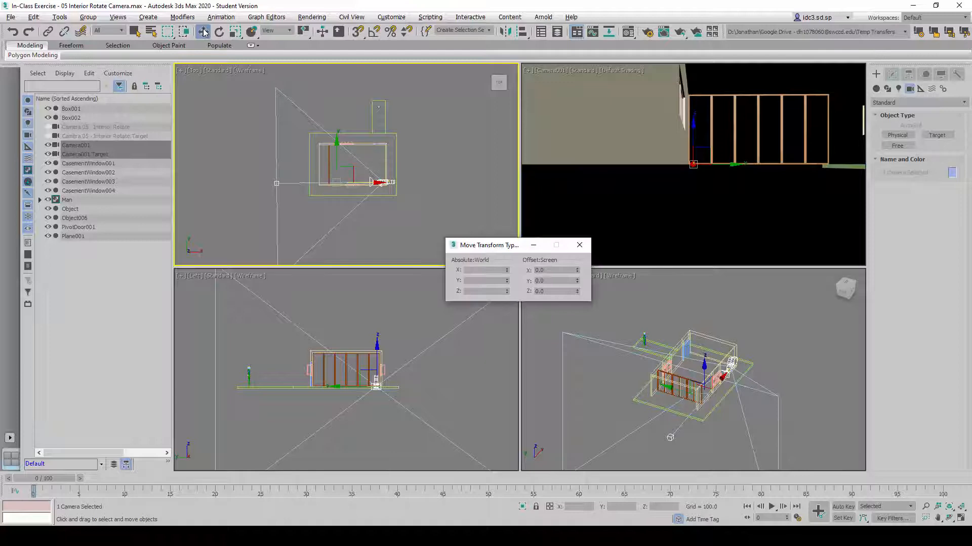
{"action": "mouse_move", "coordinate": [204, 31]}
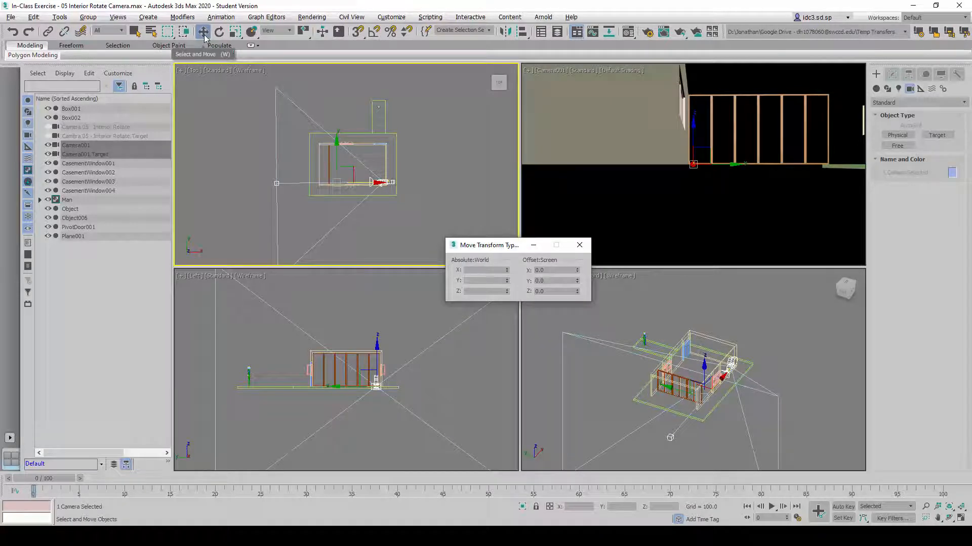
{"action": "mouse_move", "coordinate": [203, 31]}
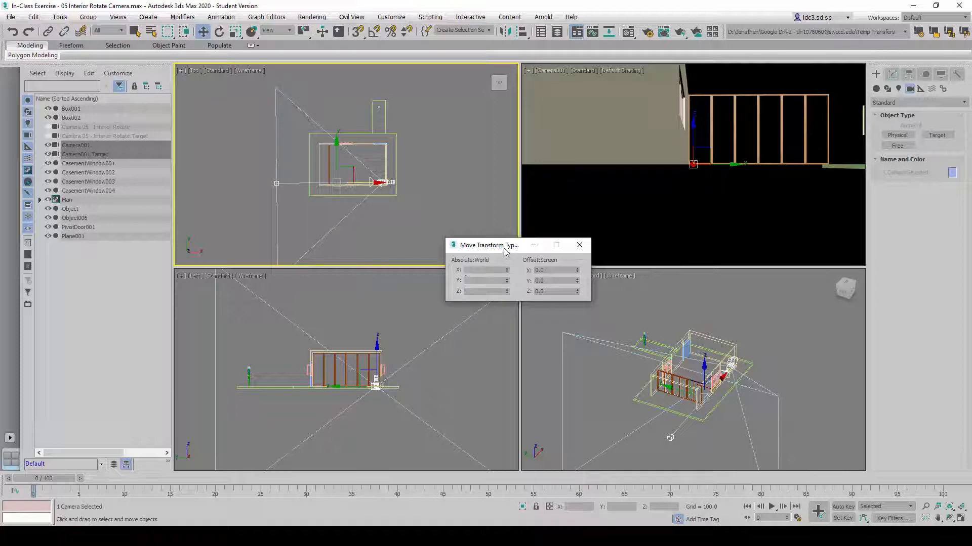
{"action": "mouse_move", "coordinate": [570, 317]}
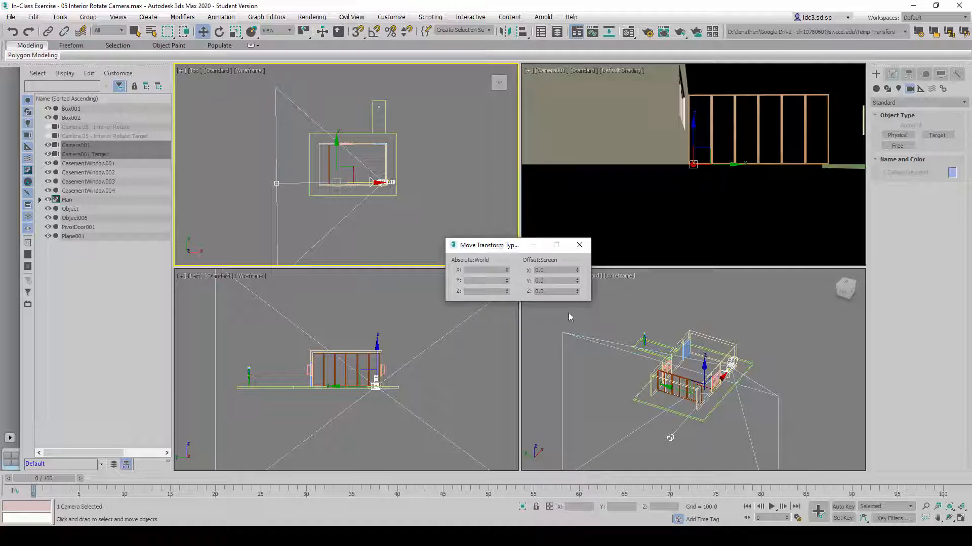
{"action": "mouse_move", "coordinate": [547, 268]}
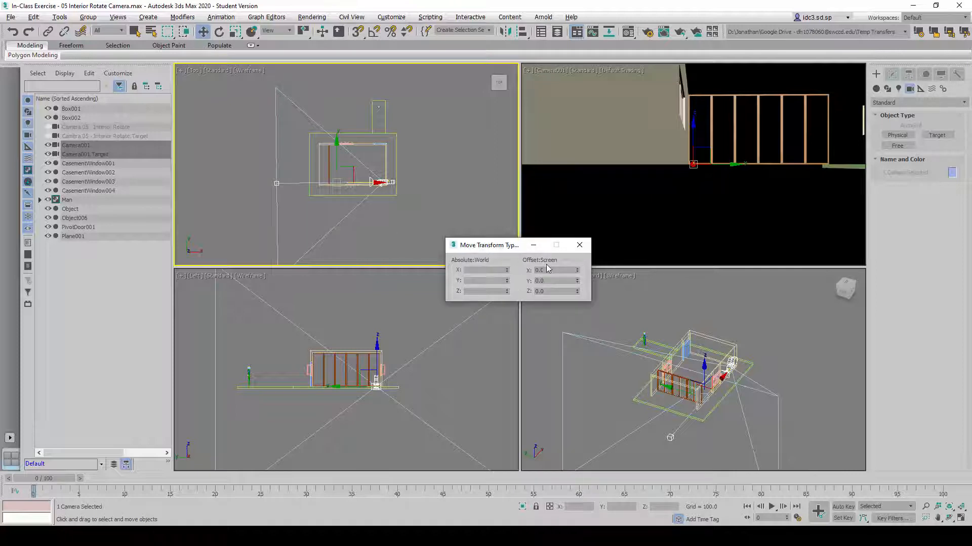
{"action": "triple_click", "coordinate": [550, 292]}
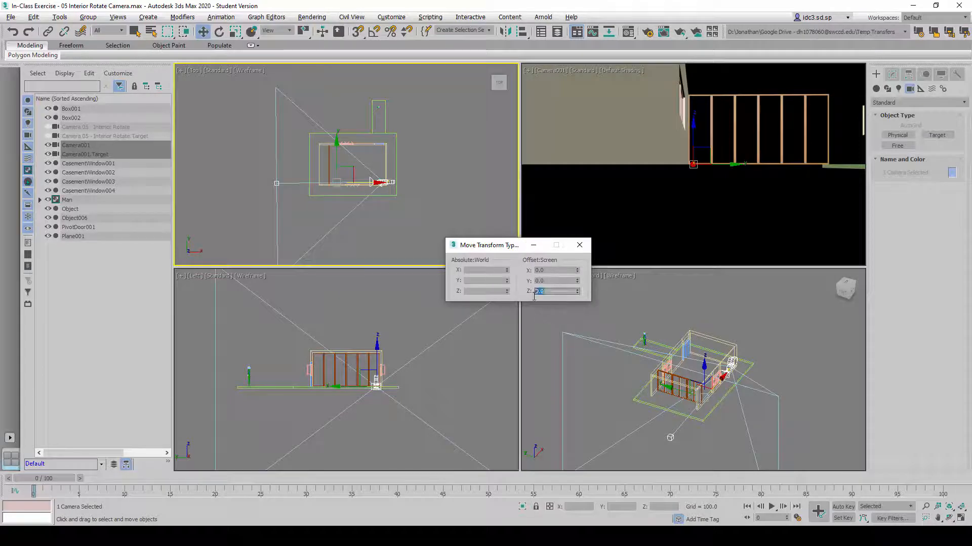
{"action": "type", "text": "15"}
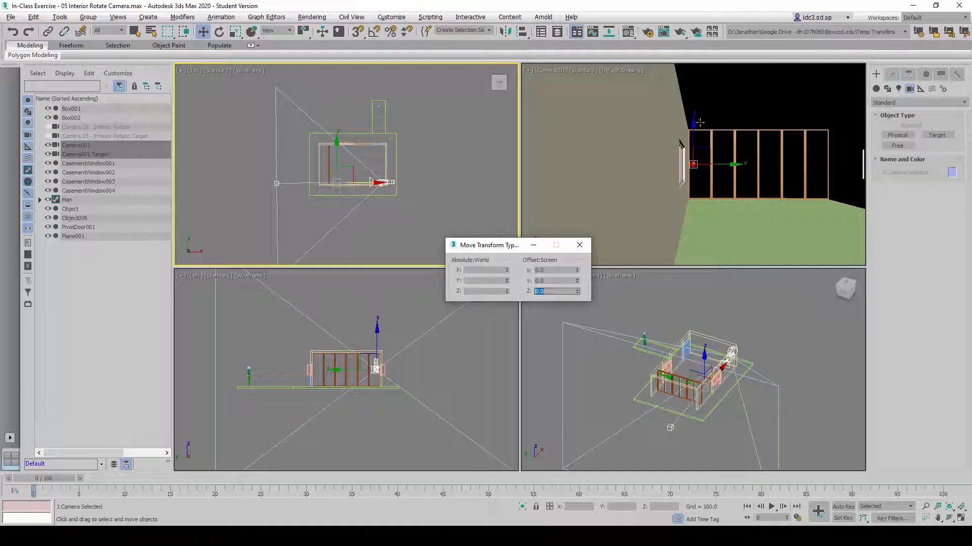
{"action": "mouse_move", "coordinate": [791, 190]}
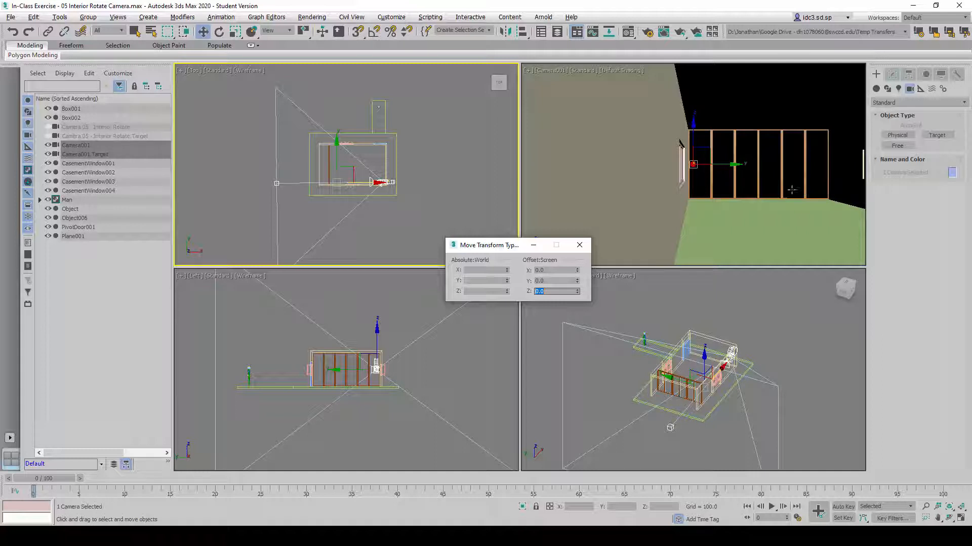
{"action": "mouse_move", "coordinate": [271, 212]}
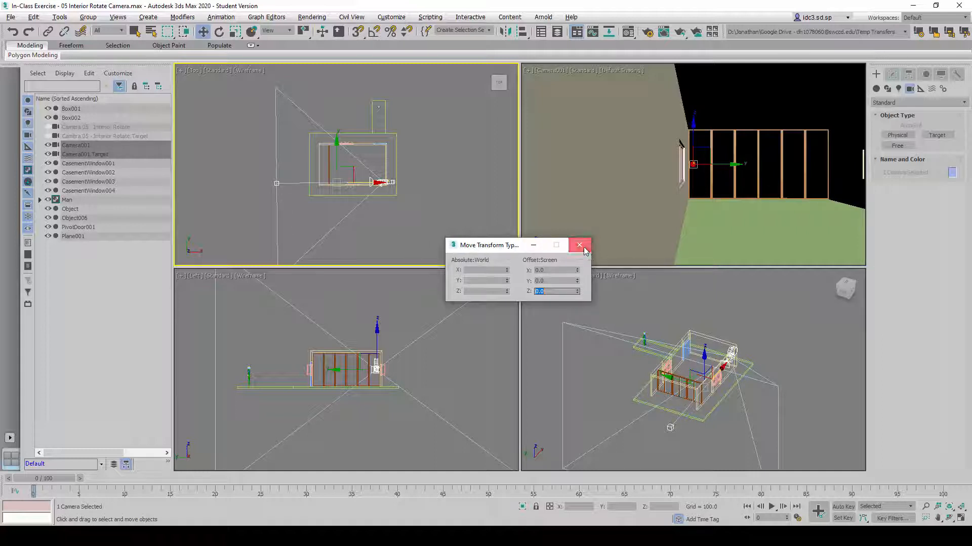
{"action": "left_click", "coordinate": [579, 245]}
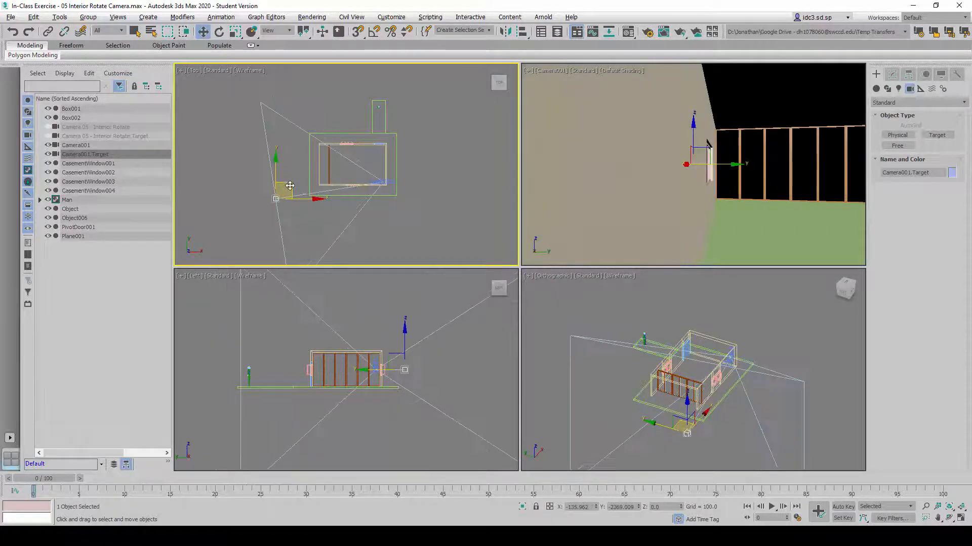
- Zoom in on the room and move Camera001 into the room corner
{"action": "left_click_drag", "start_coordinate": [290, 186], "coordinate": [389, 182]}
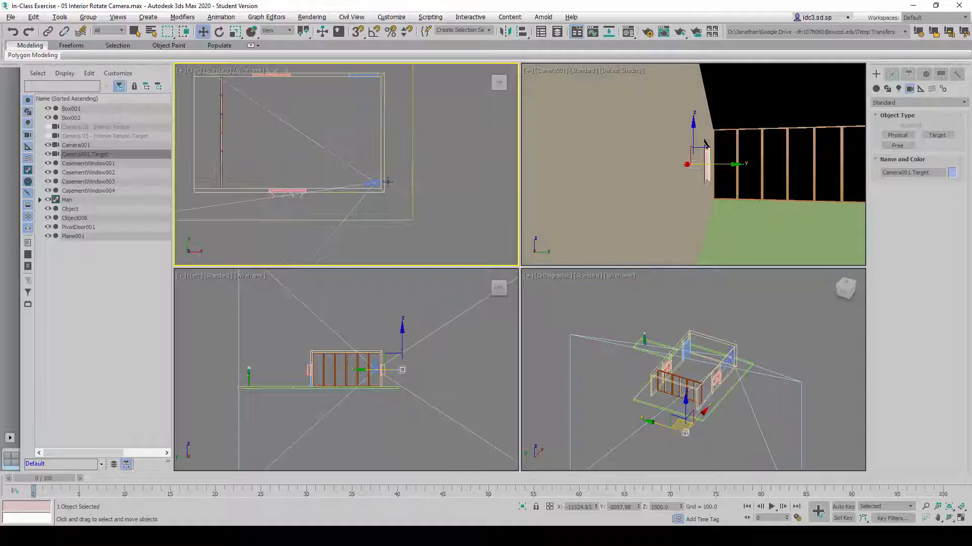
{"action": "left_click", "coordinate": [75, 145]}
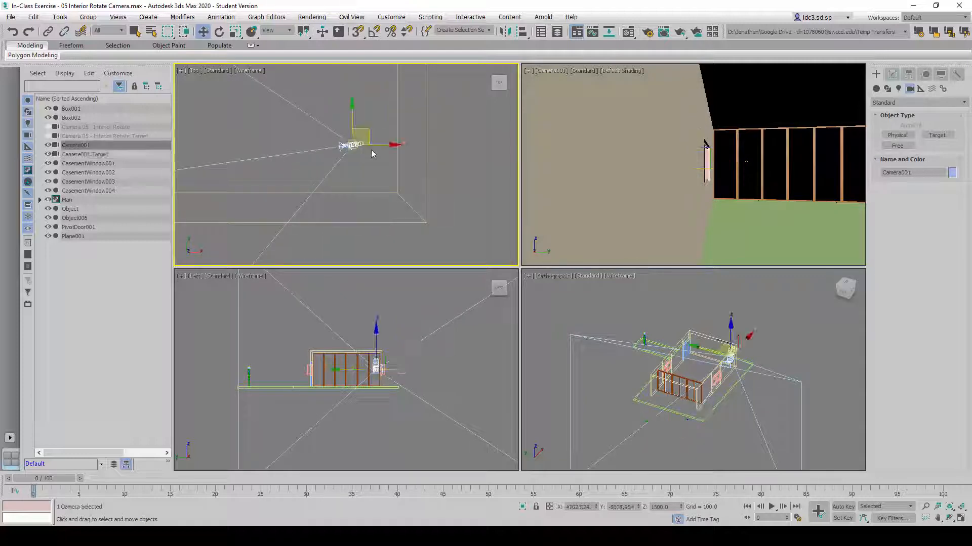
{"action": "left_click_drag", "start_coordinate": [350, 146], "coordinate": [378, 158]}
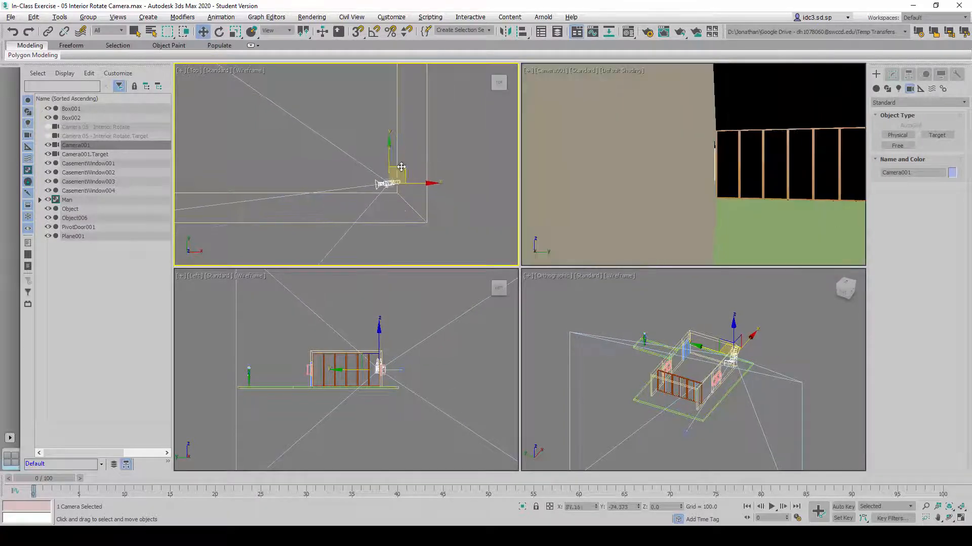
{"action": "left_click_drag", "start_coordinate": [389, 182], "coordinate": [409, 204]}
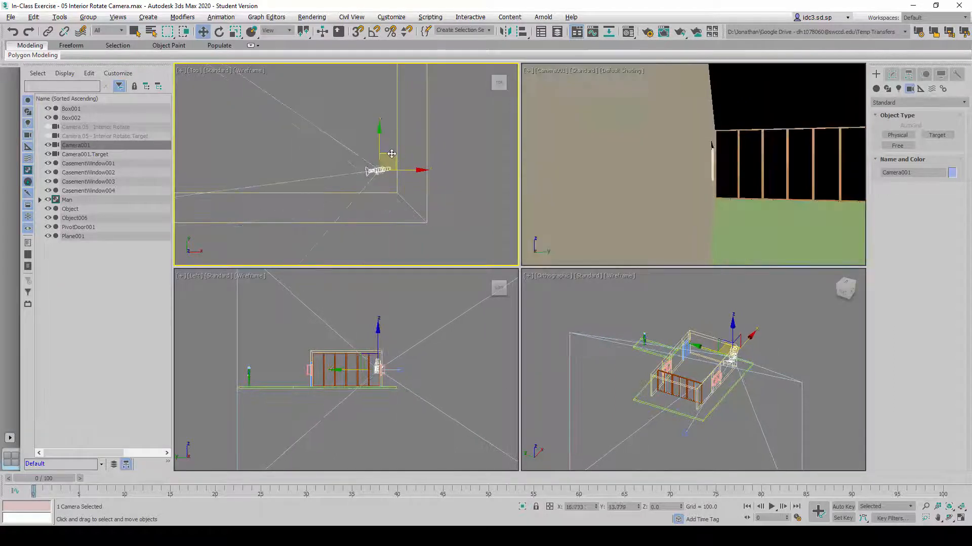
{"action": "left_click_drag", "start_coordinate": [391, 153], "coordinate": [378, 149]}
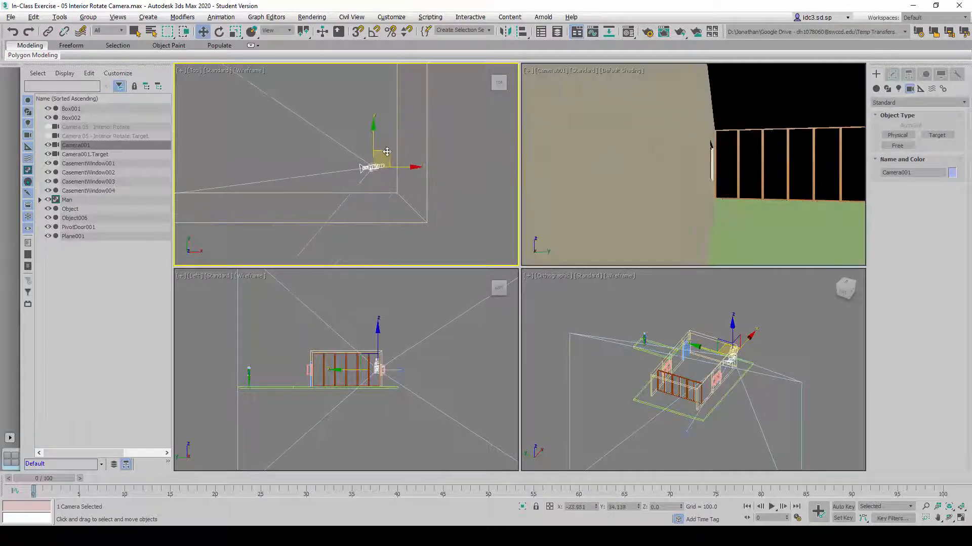
{"action": "left_click_drag", "start_coordinate": [386, 152], "coordinate": [393, 166]}
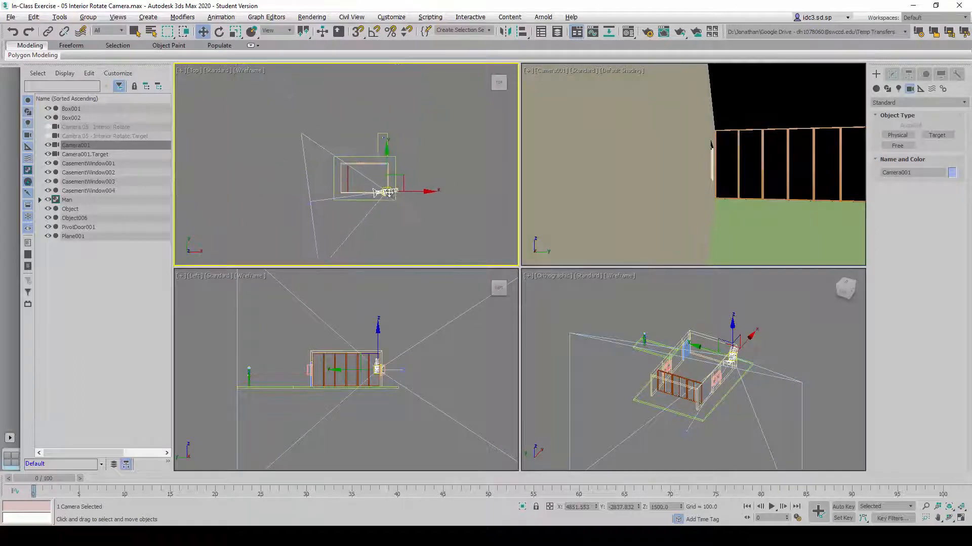
- Move Camera001.Target so the camera looks along the window wall
{"action": "left_click", "coordinate": [85, 154]}
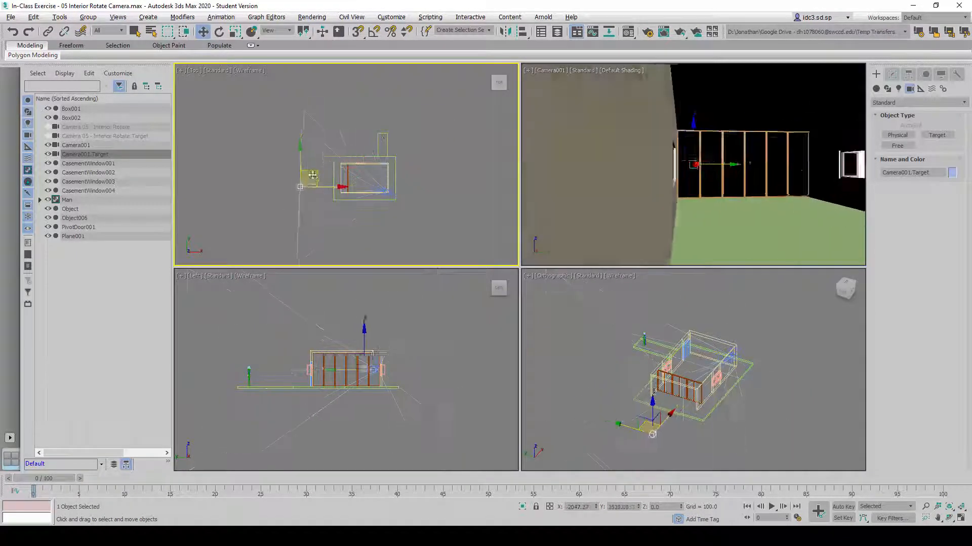
{"action": "left_click_drag", "start_coordinate": [312, 176], "coordinate": [351, 113]}
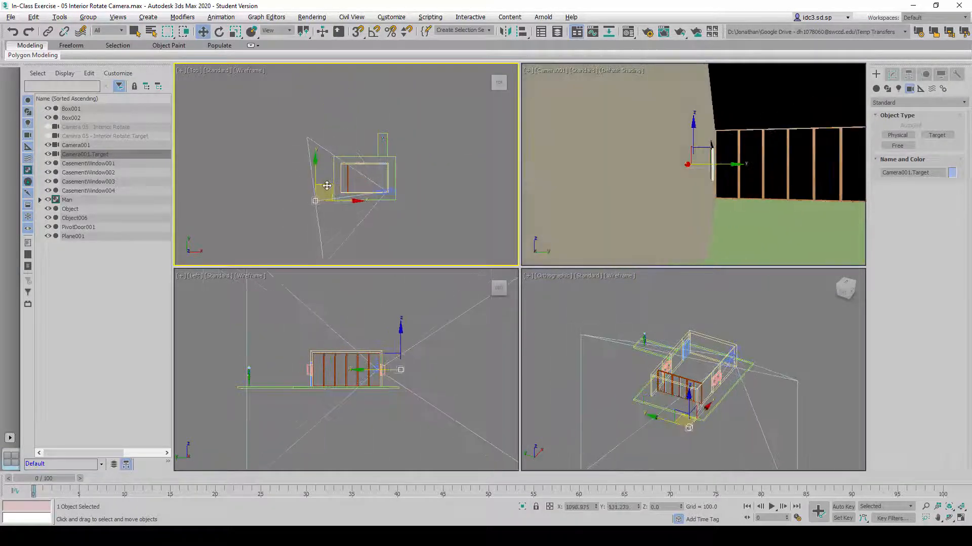
{"action": "left_click_drag", "start_coordinate": [328, 186], "coordinate": [381, 115]}
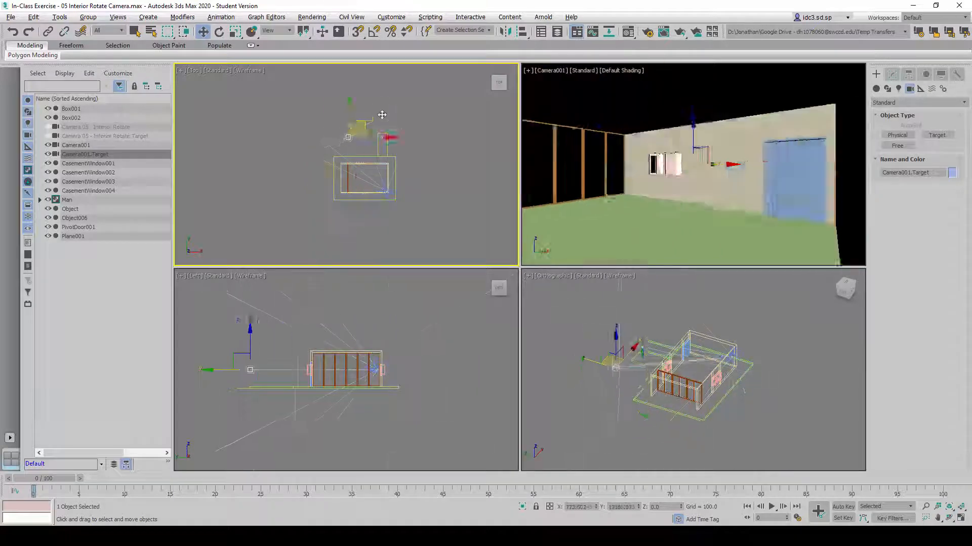
{"action": "left_click_drag", "start_coordinate": [381, 115], "coordinate": [315, 188]}
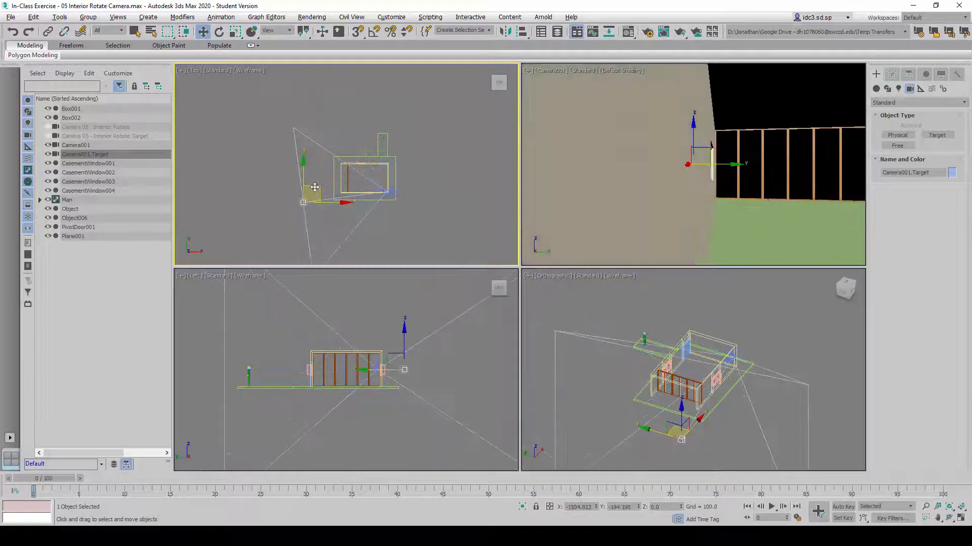
{"action": "left_click_drag", "start_coordinate": [314, 187], "coordinate": [317, 182]}
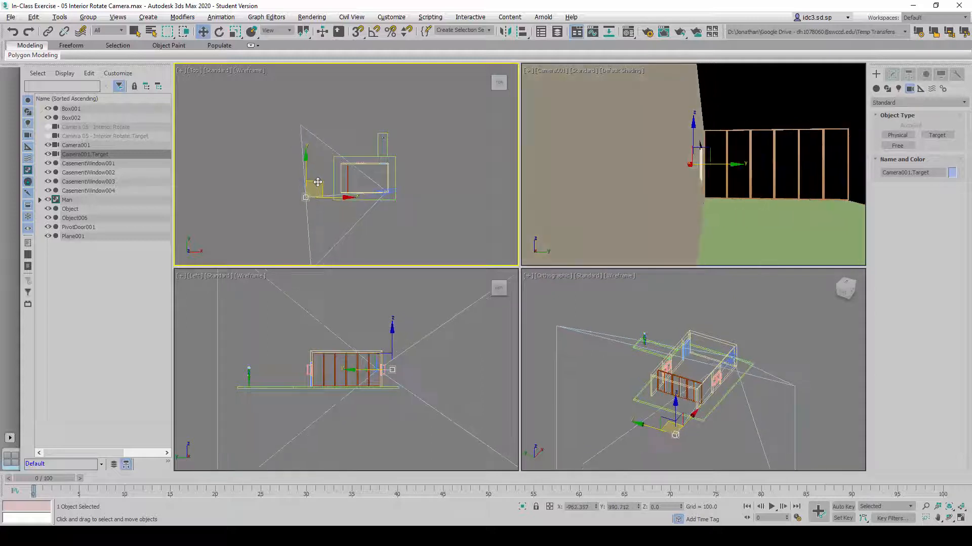
{"action": "left_click_drag", "start_coordinate": [317, 182], "coordinate": [321, 190]}
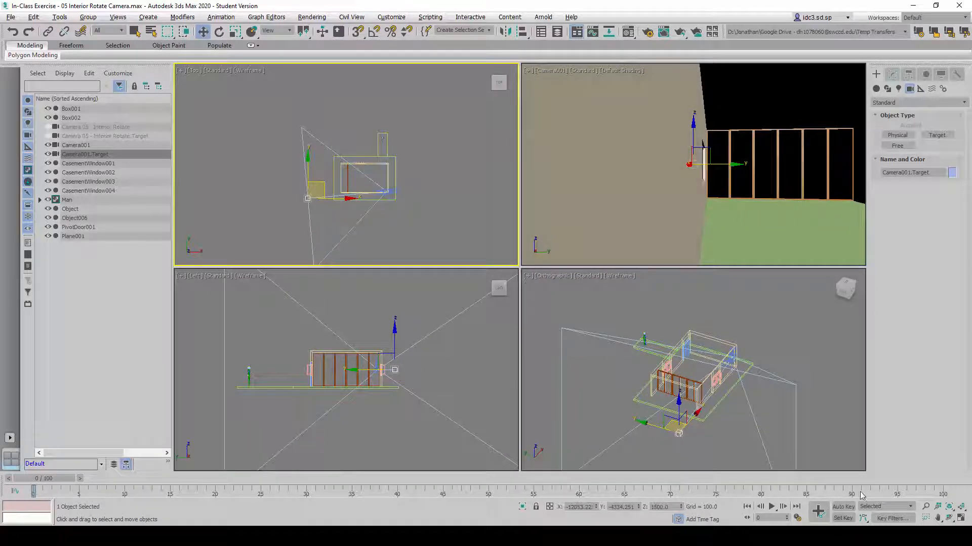
- Jump the time slider ahead to a later animation frame
{"action": "left_click", "coordinate": [842, 507]}
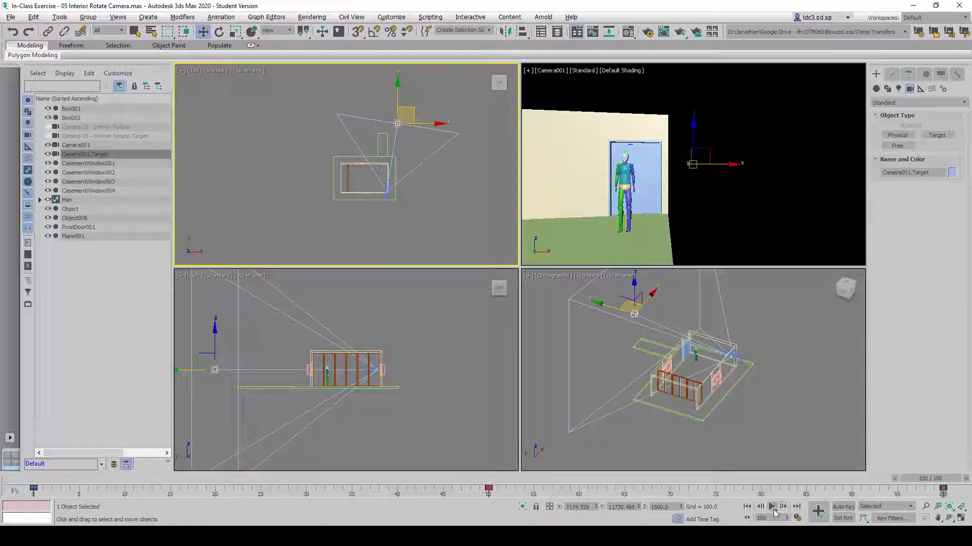
- Play the animation to preview Camera001 sweeping across the room toward the doorway
{"action": "left_click", "coordinate": [772, 507]}
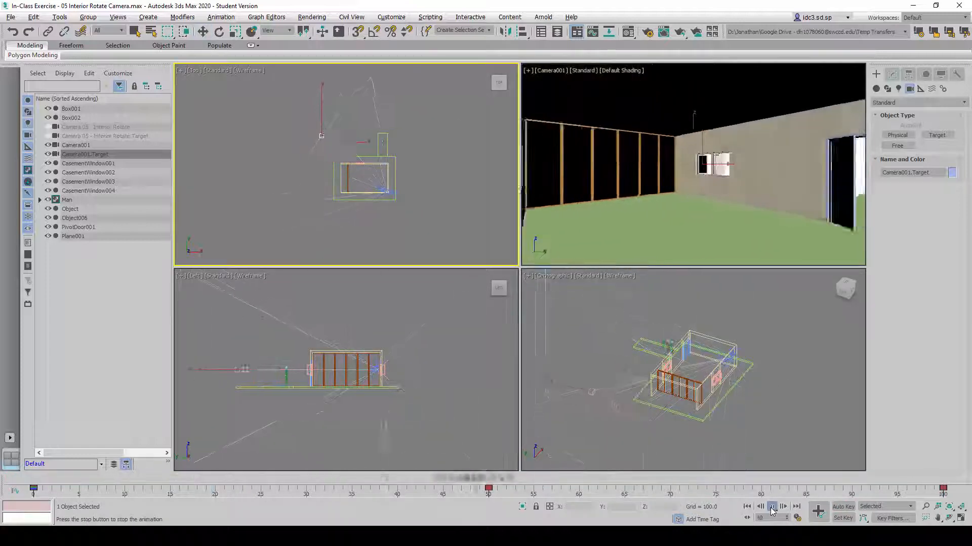
{"action": "left_click", "coordinate": [771, 507]}
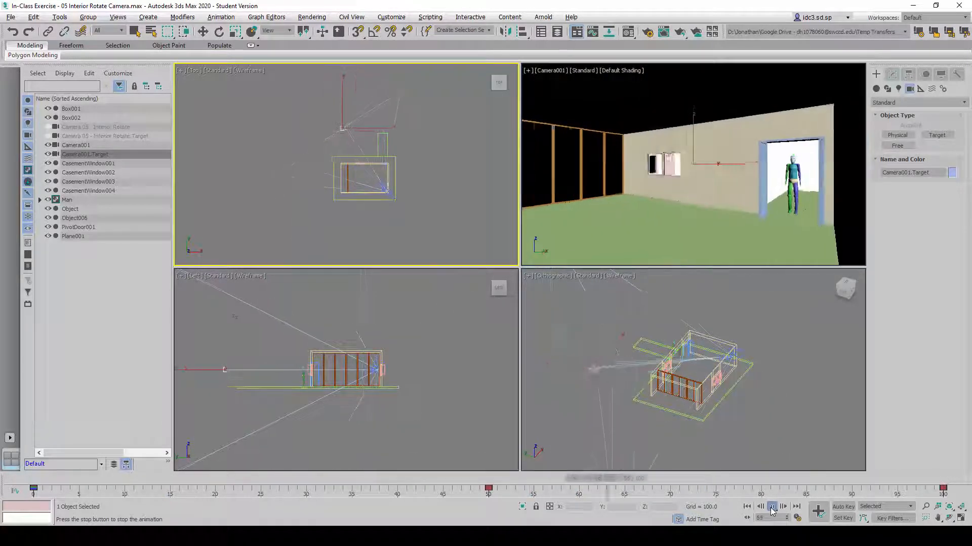
{"action": "left_click", "coordinate": [772, 507]}
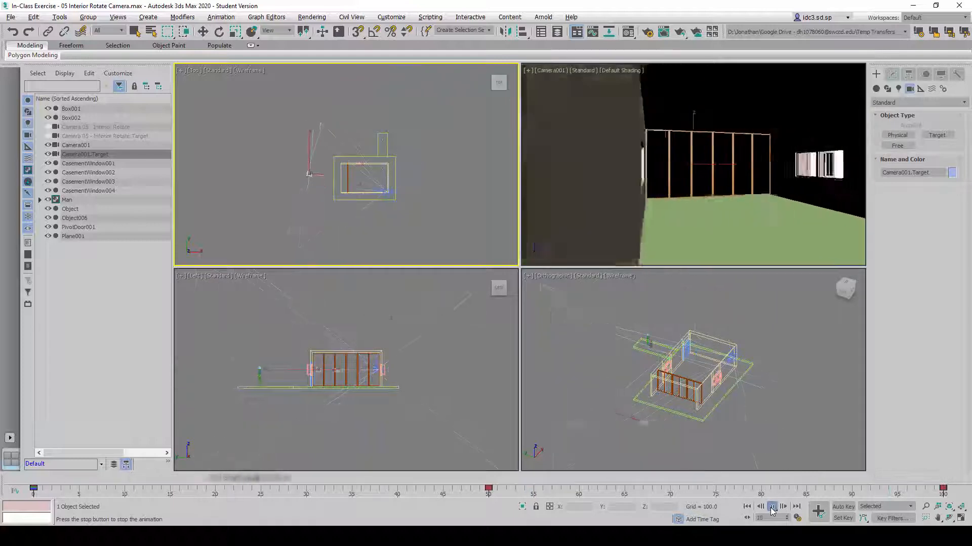
{"action": "left_click", "coordinate": [771, 506]}
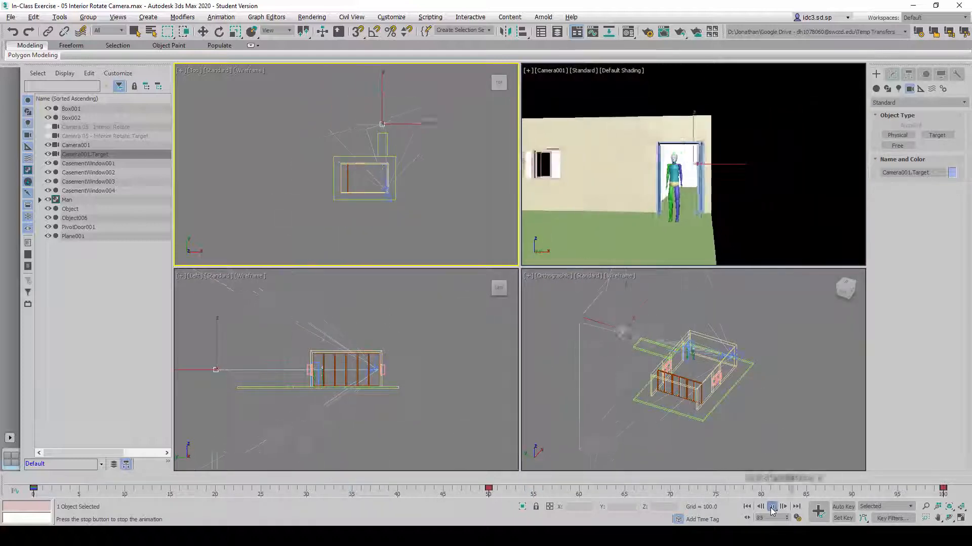